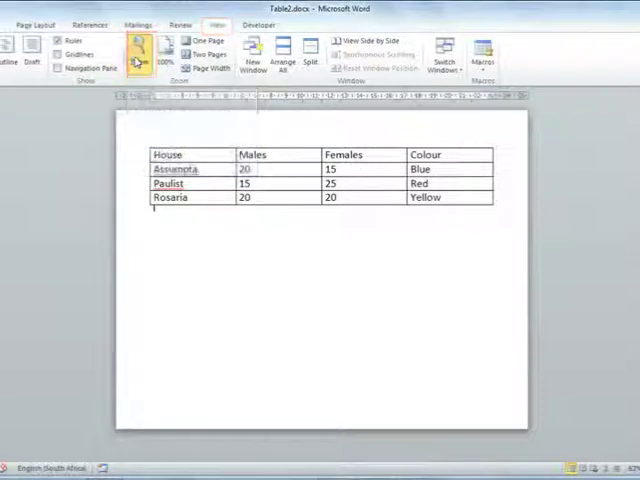
# Open the Zoom dialog and choose 100% magnification.
pyautogui.click(133, 52)
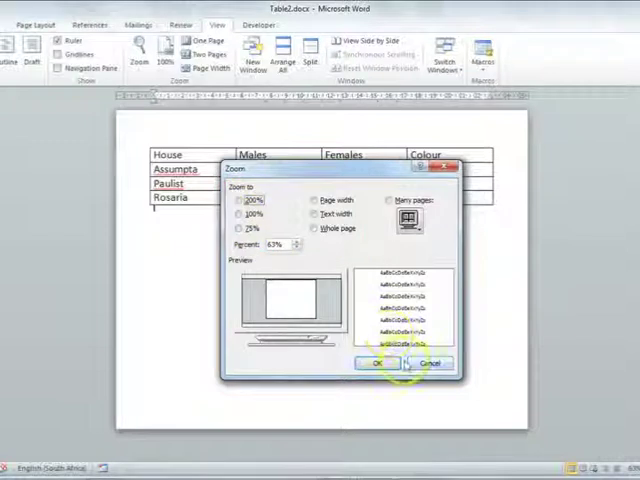
pyautogui.click(240, 214)
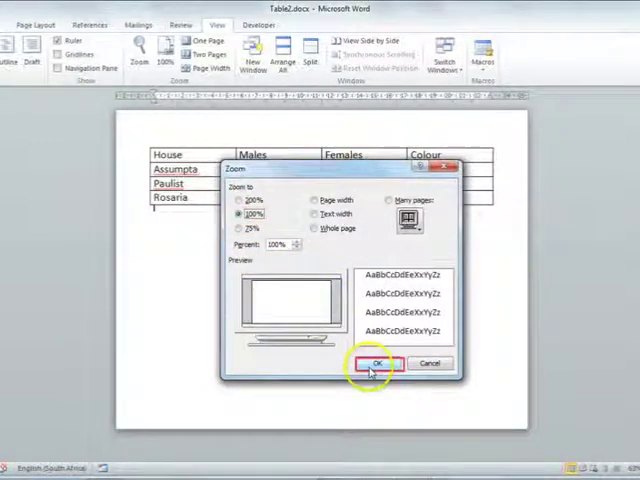
# Confirm the Zoom dialog to display the house table at 100%.
pyautogui.click(375, 363)
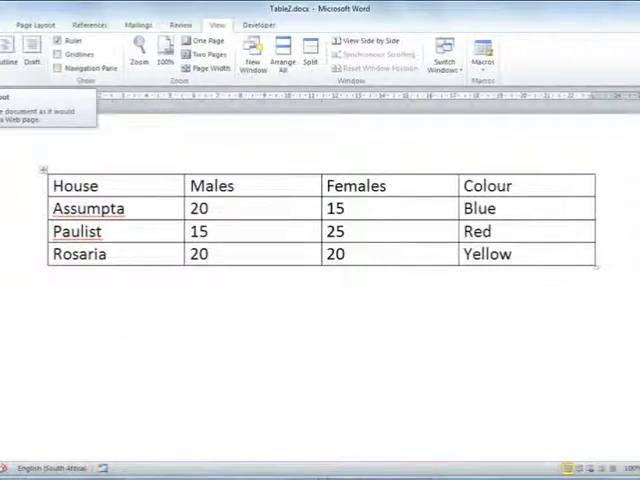
pyautogui.moveTo(10, 52)
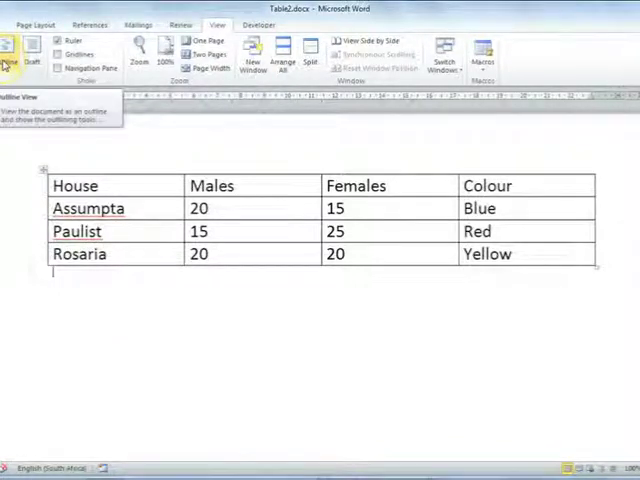